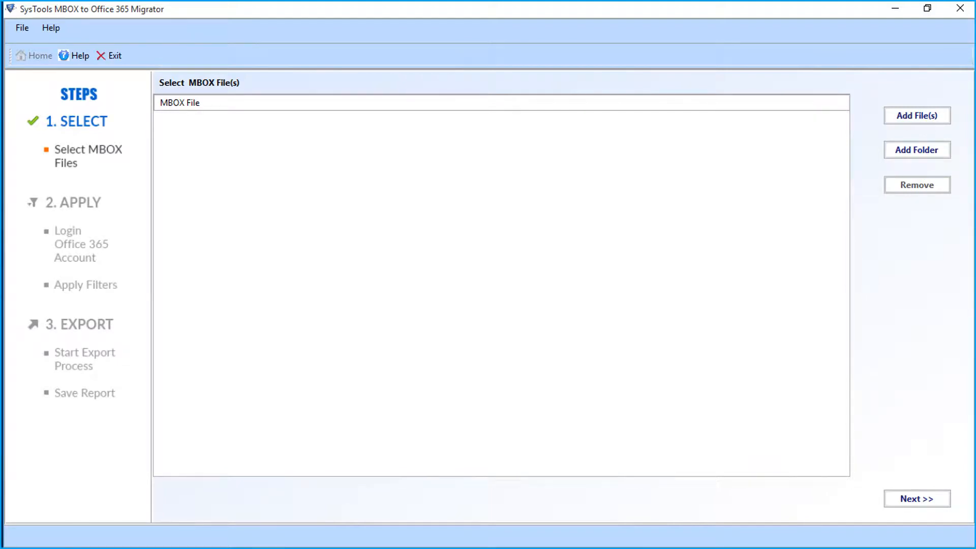
Load Caton2.Mbox and Inbox3 from the mbox-files folder into the migration list.
click(916, 115)
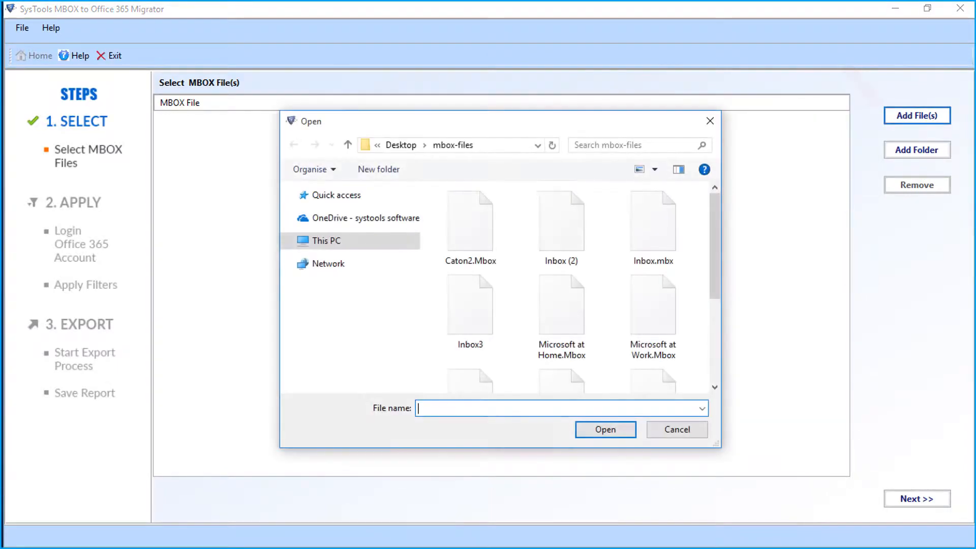
click(470, 221)
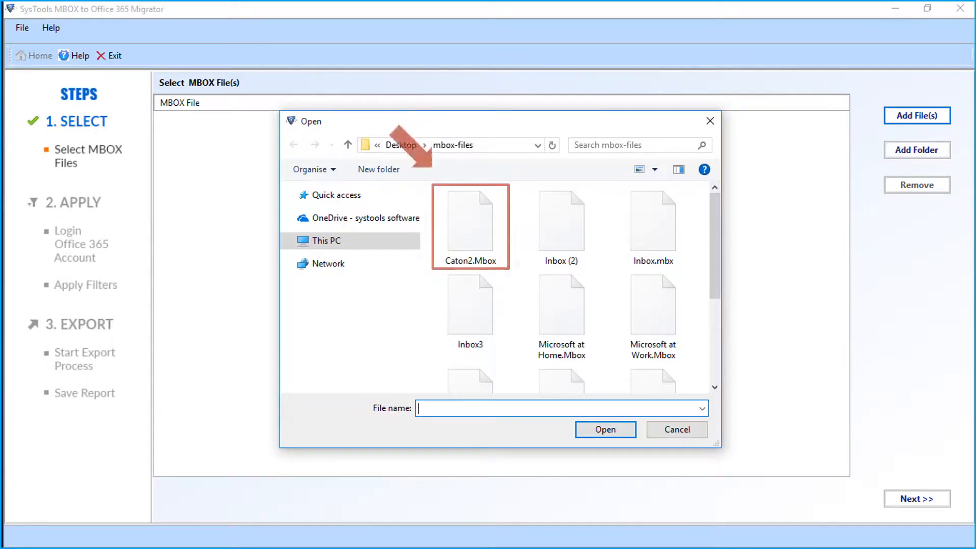
click(470, 221)
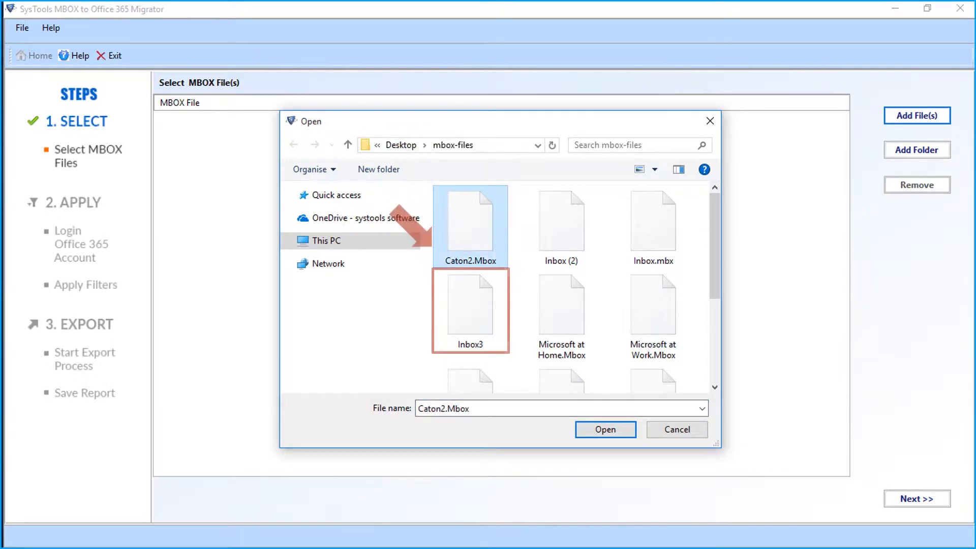
click(470, 310)
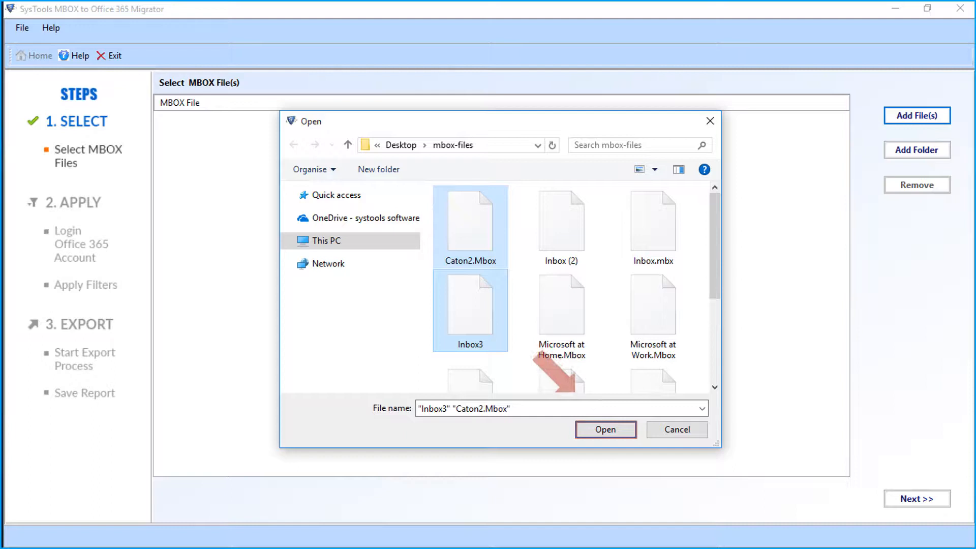
click(604, 430)
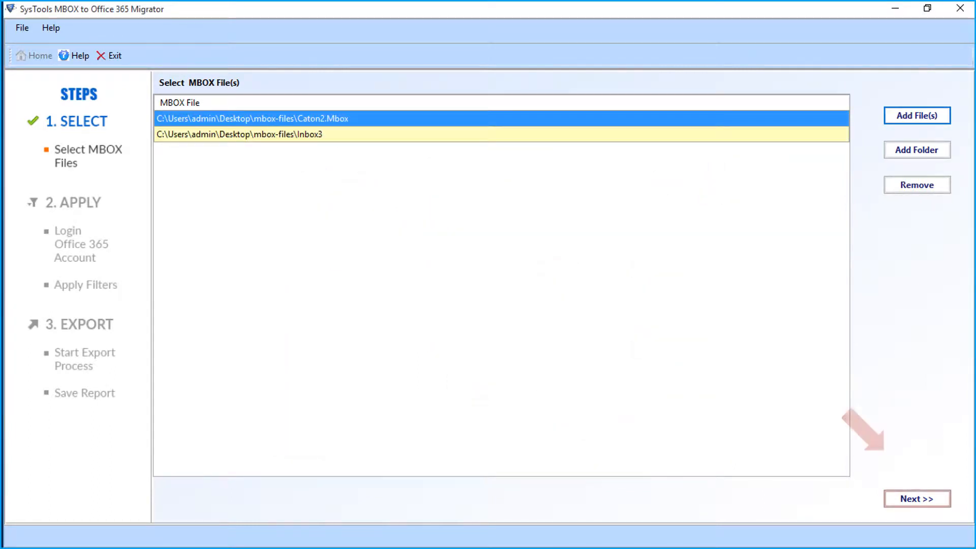
Confirm OFFICE 365 export with Maintain Folder Hierarchy checked to reach the login step.
click(916, 498)
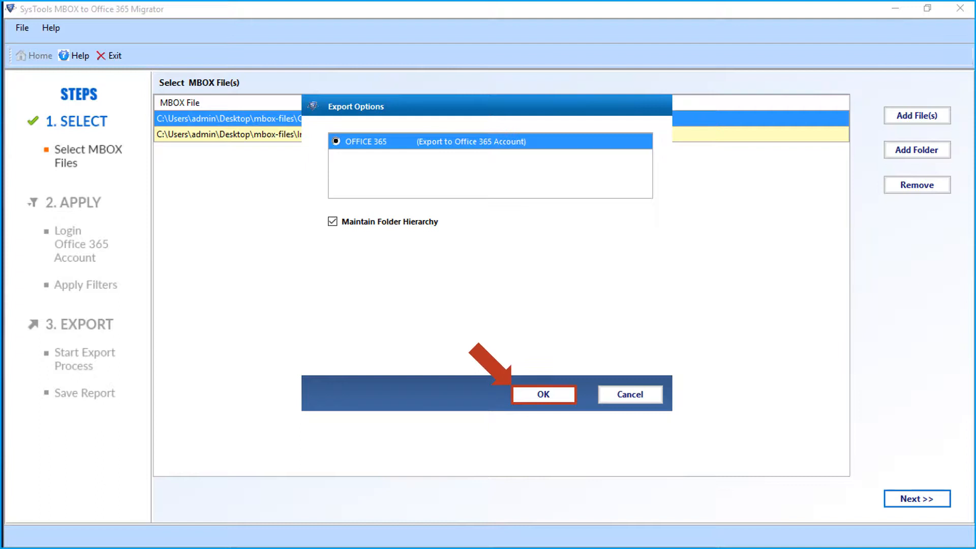
click(543, 394)
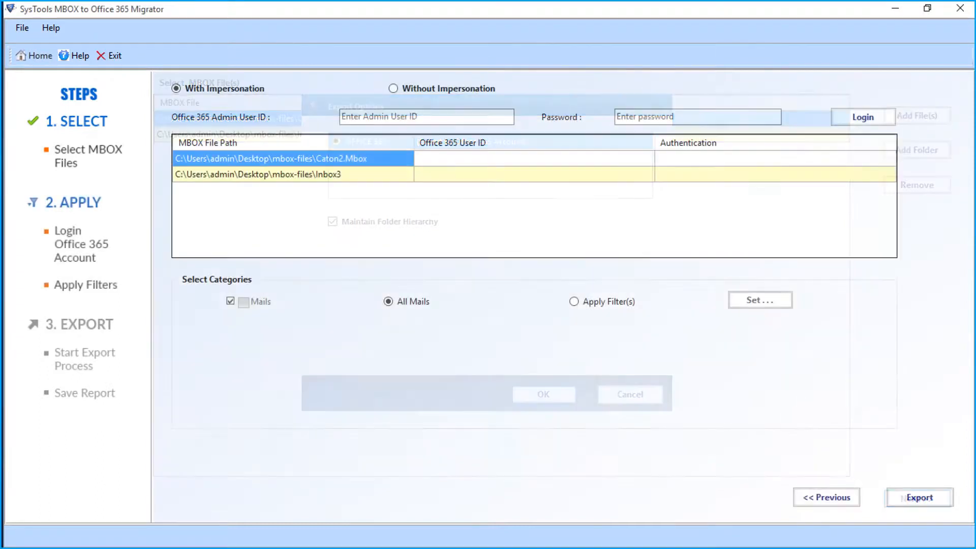
click(393, 88)
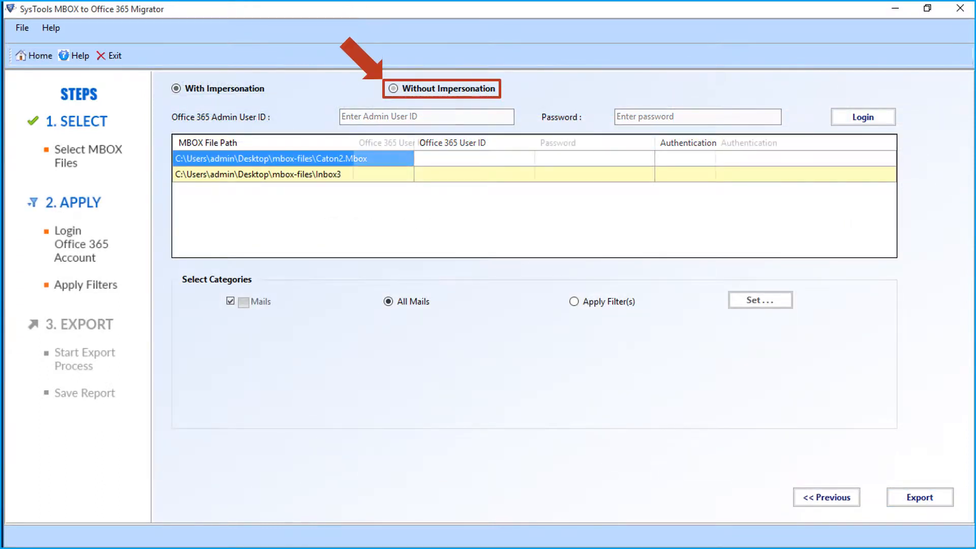
click(393, 89)
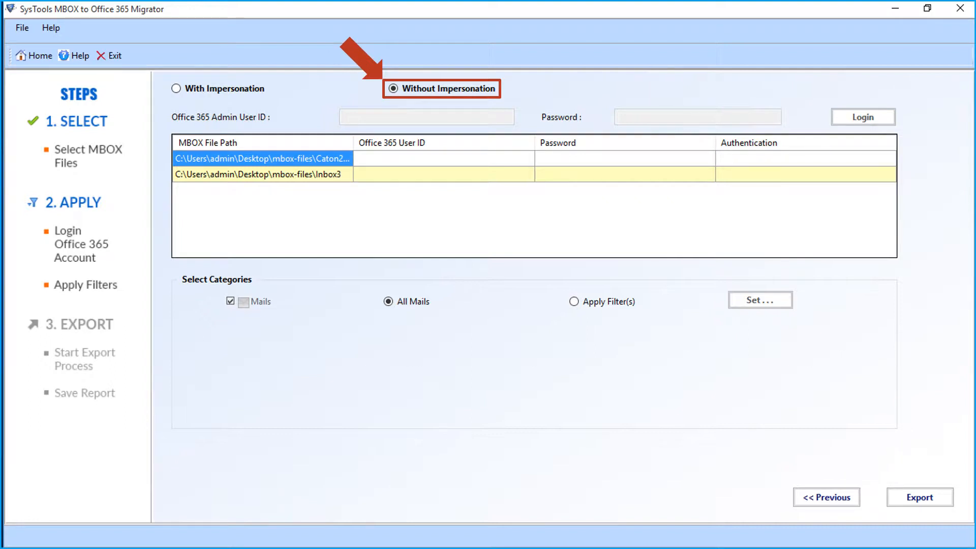
click(444, 159)
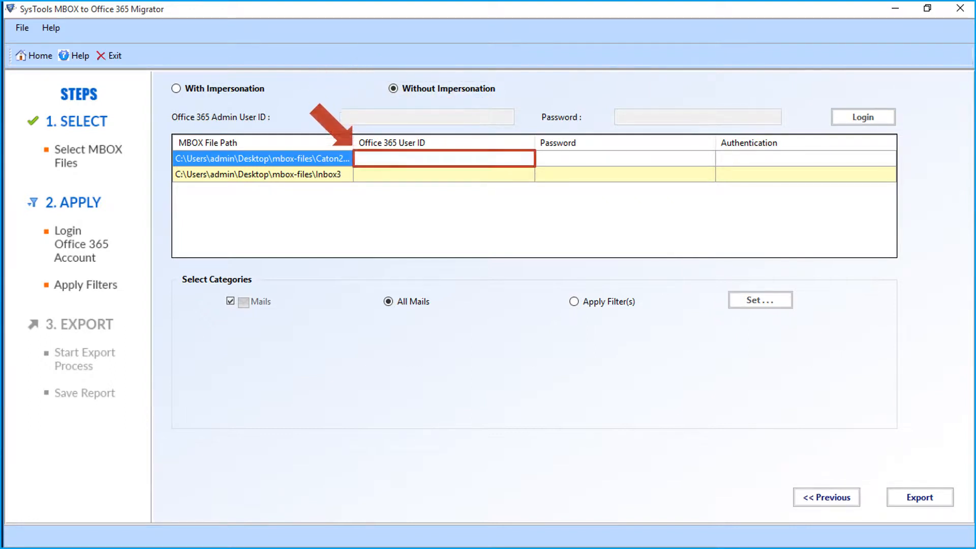
text(user1@domainname@onmicrosoft.com)
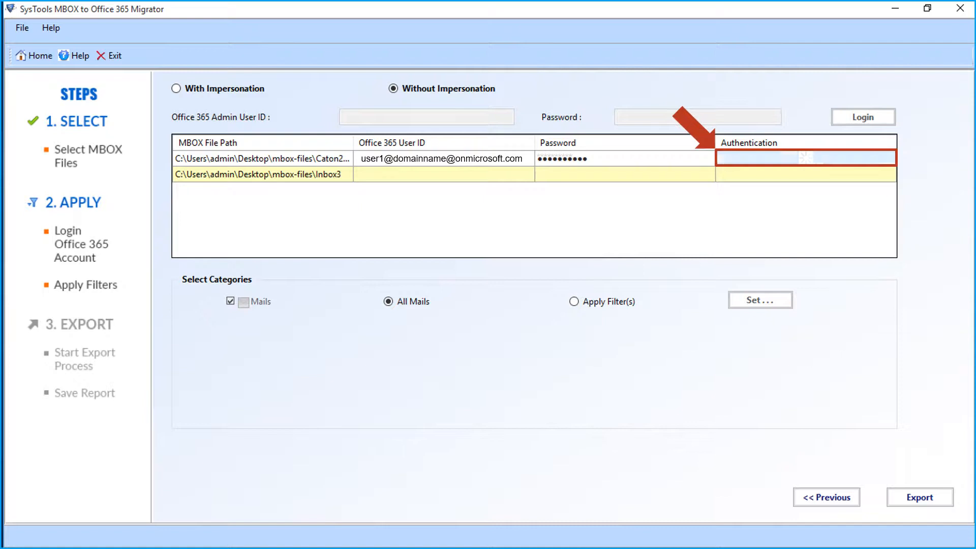
click(805, 158)
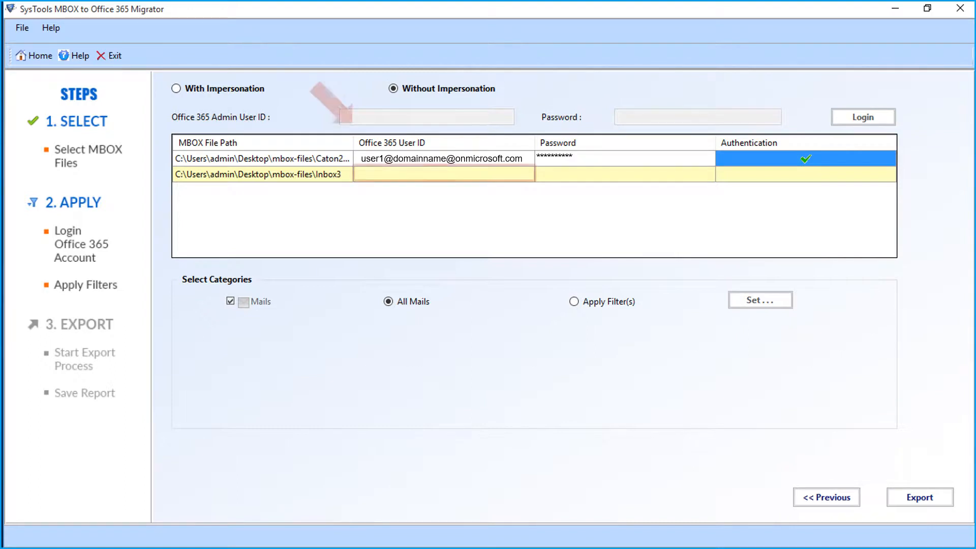
text(user2@domainname@onmicrosoft.com)
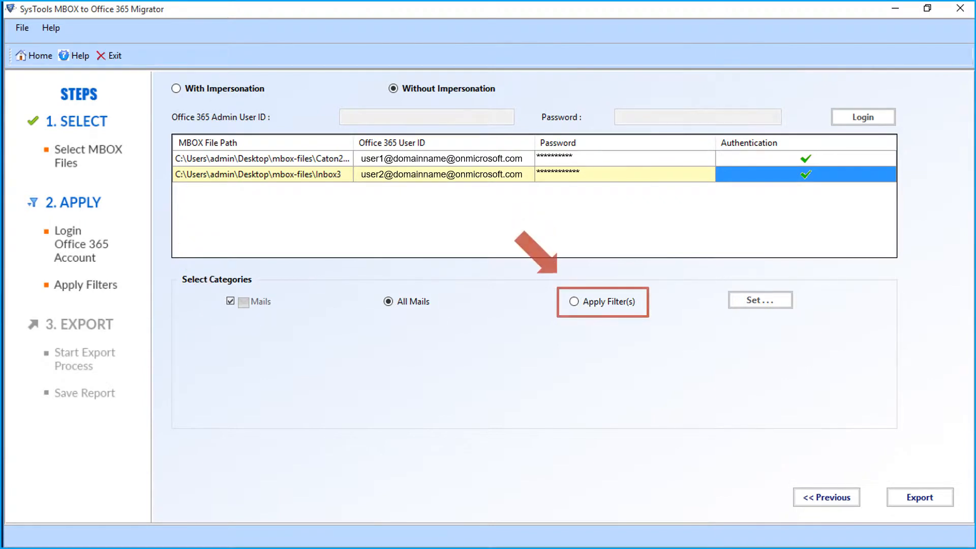
Apply a received-date filter from November 8, 2009 to April 26, 2018.
click(576, 302)
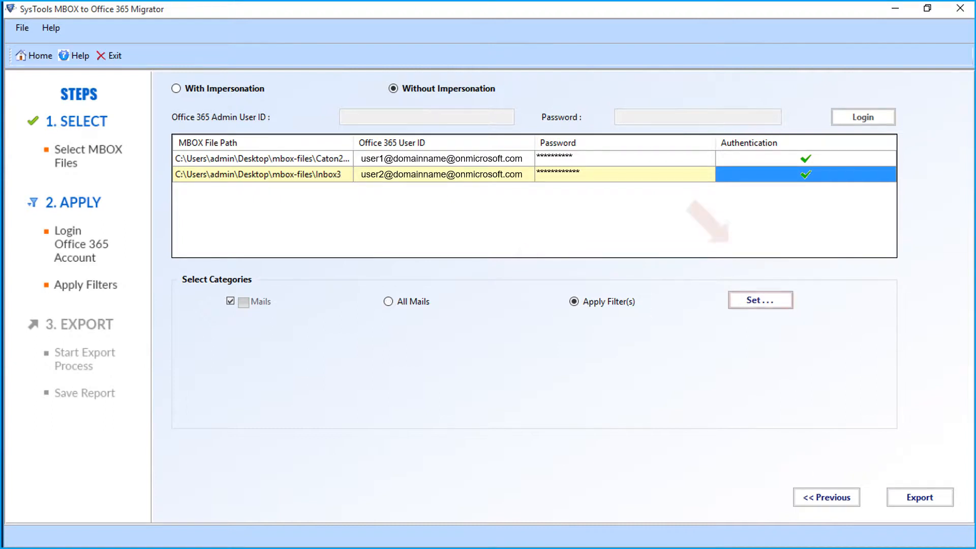
click(760, 300)
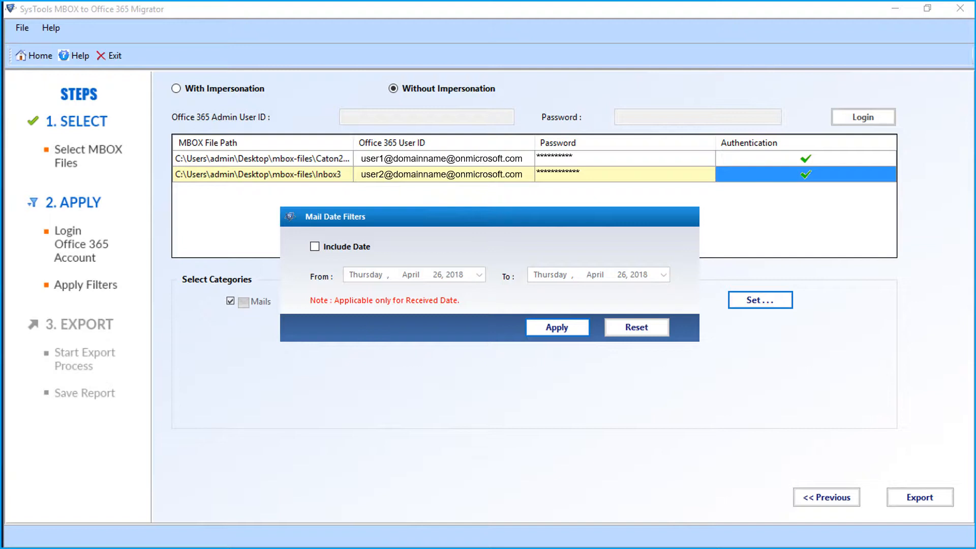
click(314, 246)
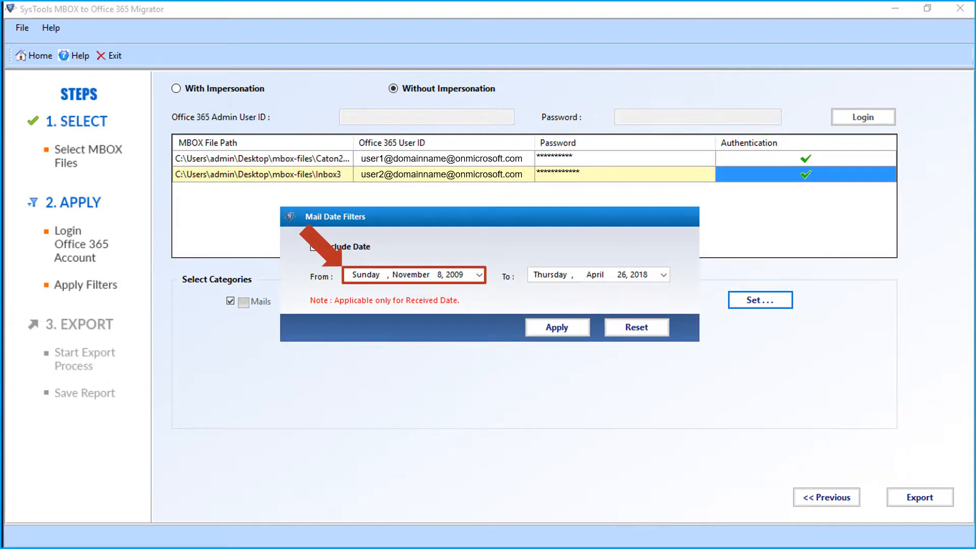
click(314, 247)
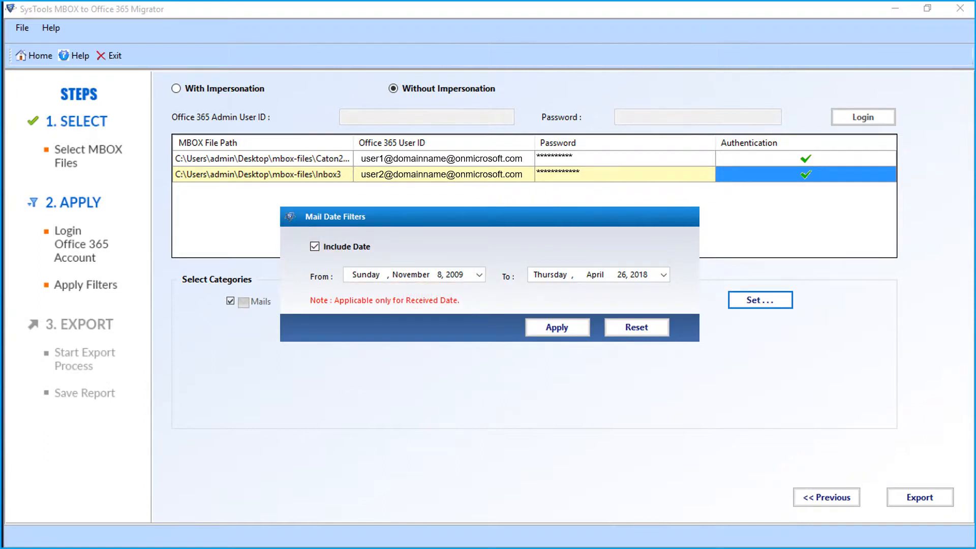
click(556, 327)
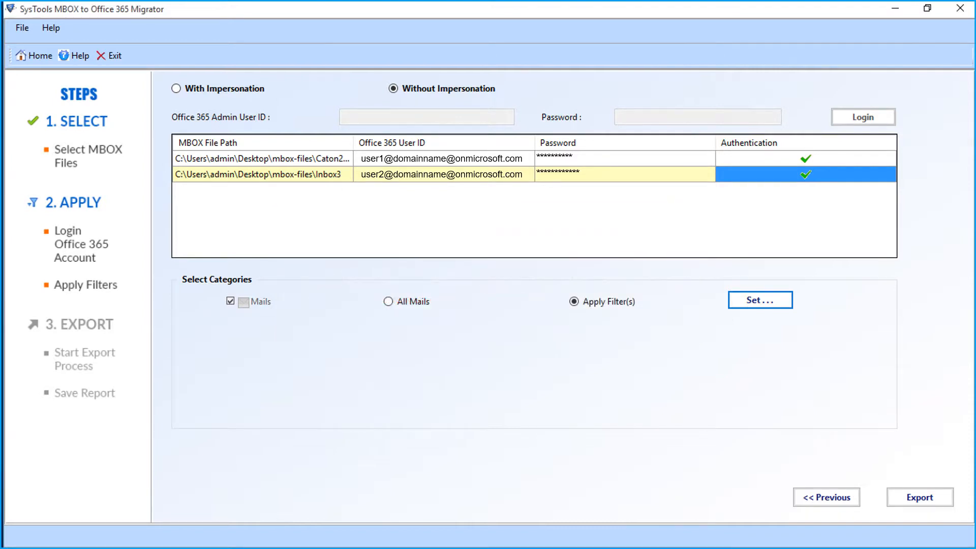
Export both files to 100%, dismiss the success message, and choose Save Report.
click(920, 497)
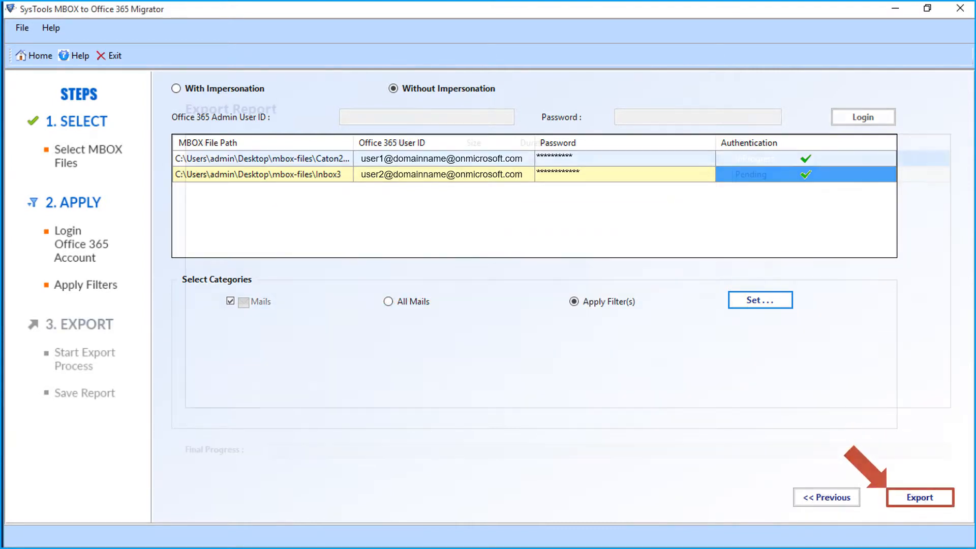
click(920, 497)
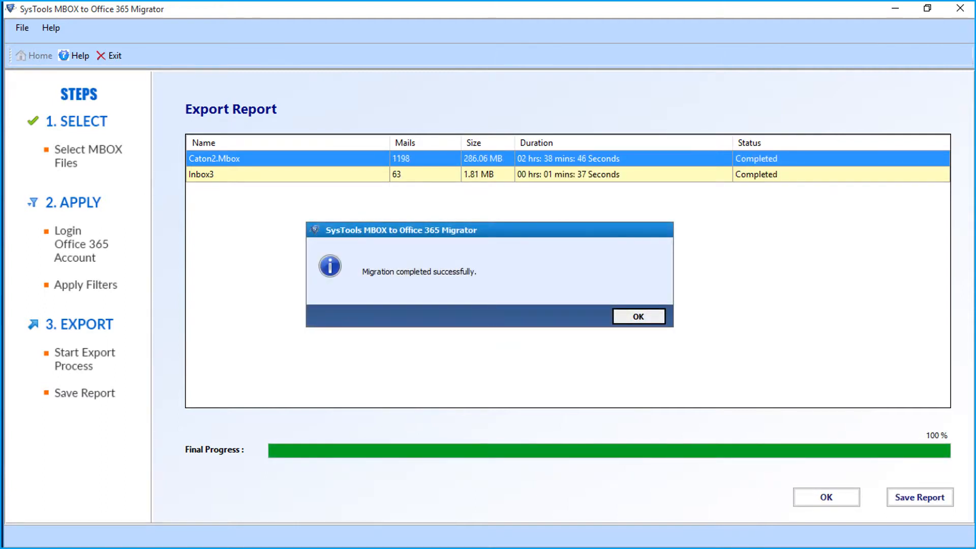
click(638, 316)
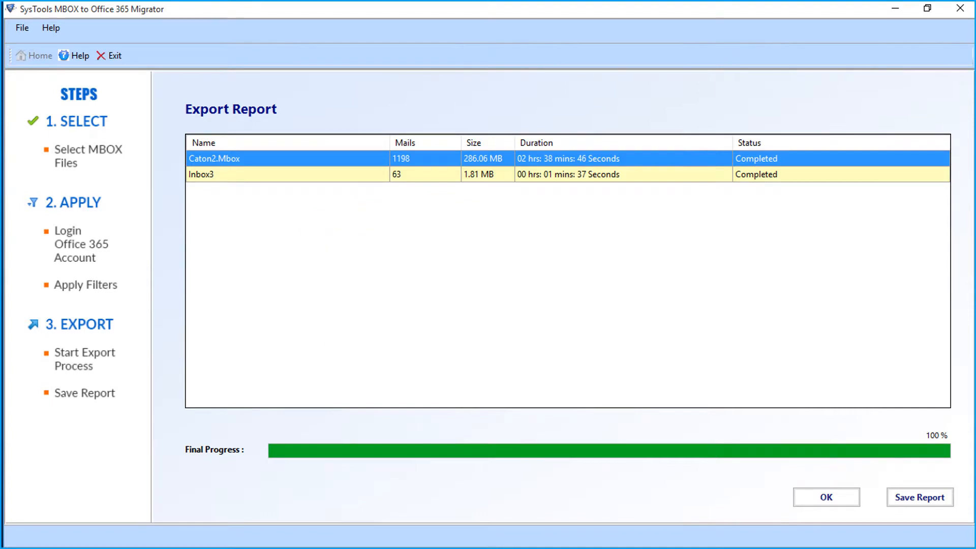
click(920, 497)
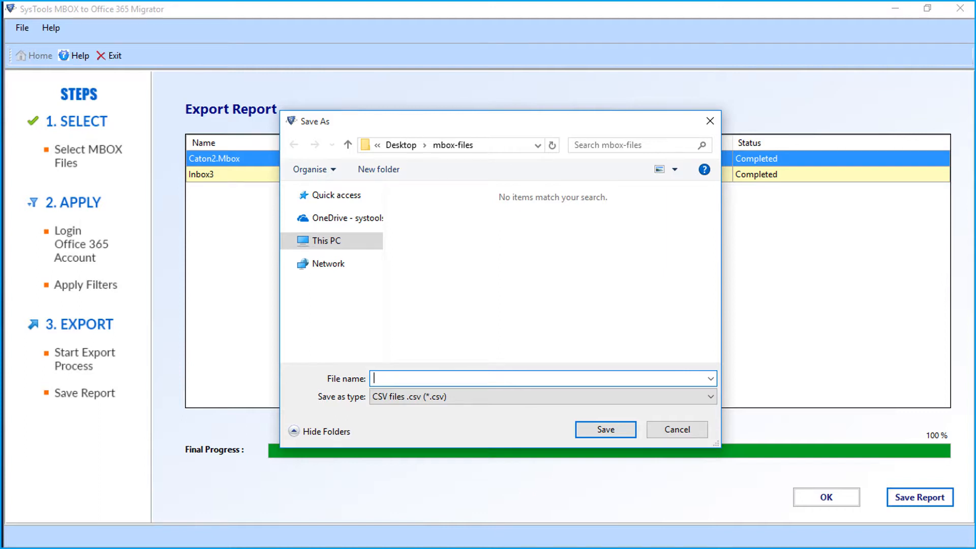
click(676, 430)
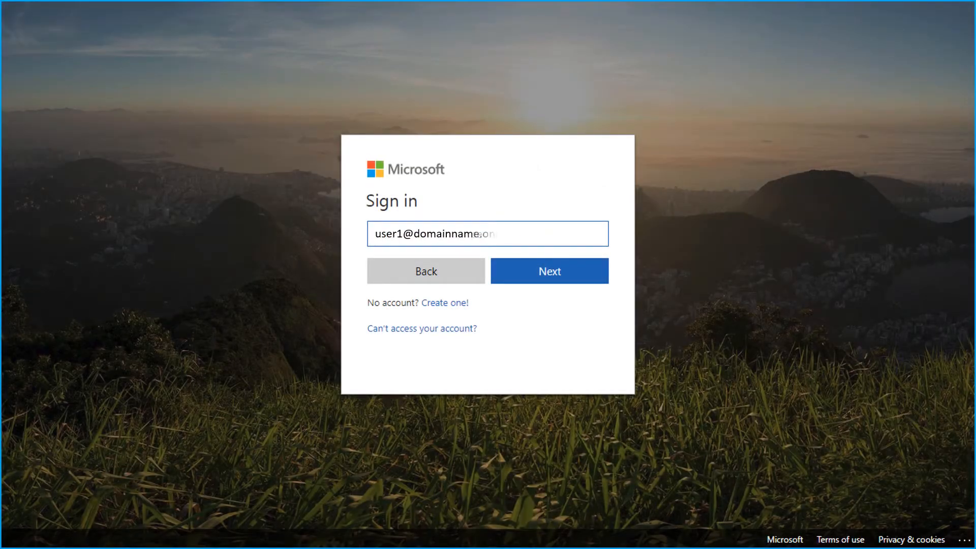
Finish signing in to Outlook on the web and open Inbox3 under Desktop > mbox-files.
click(549, 271)
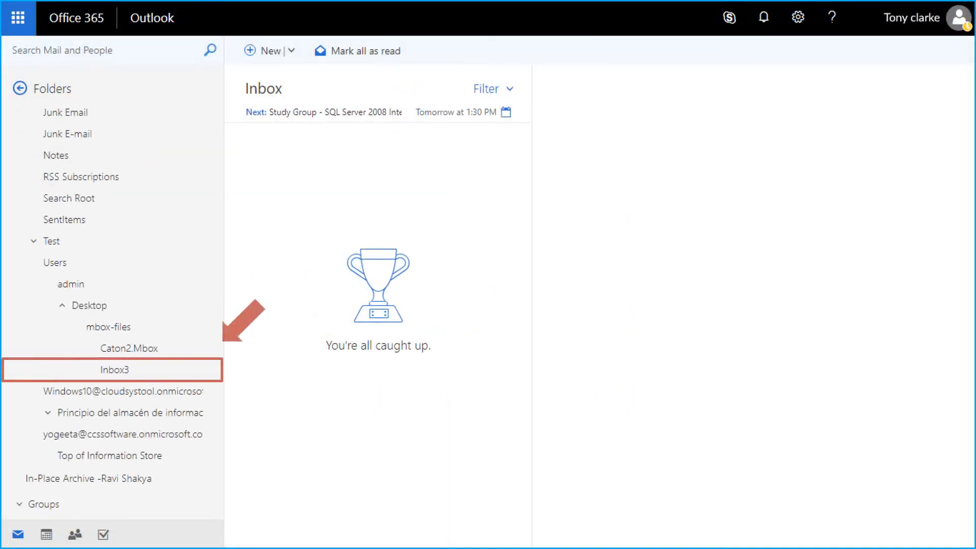
click(113, 369)
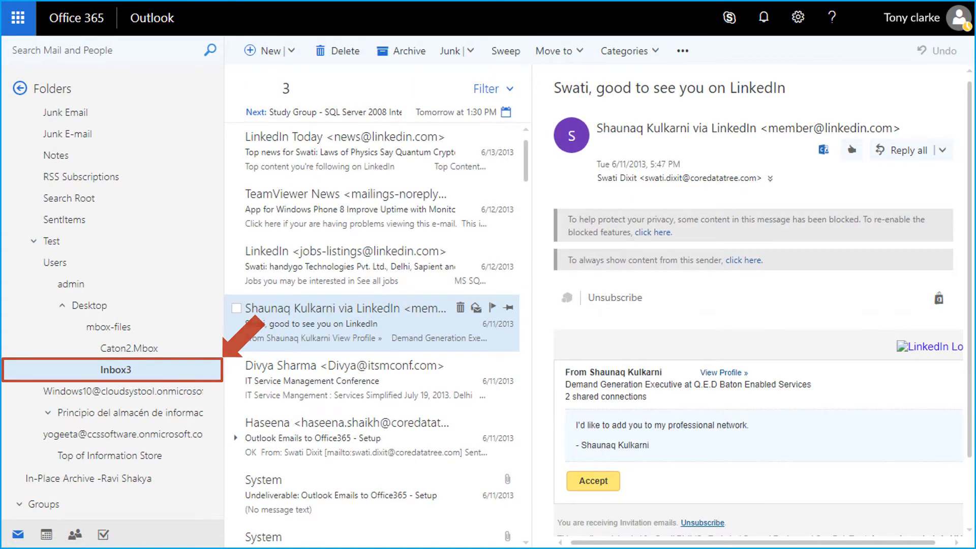